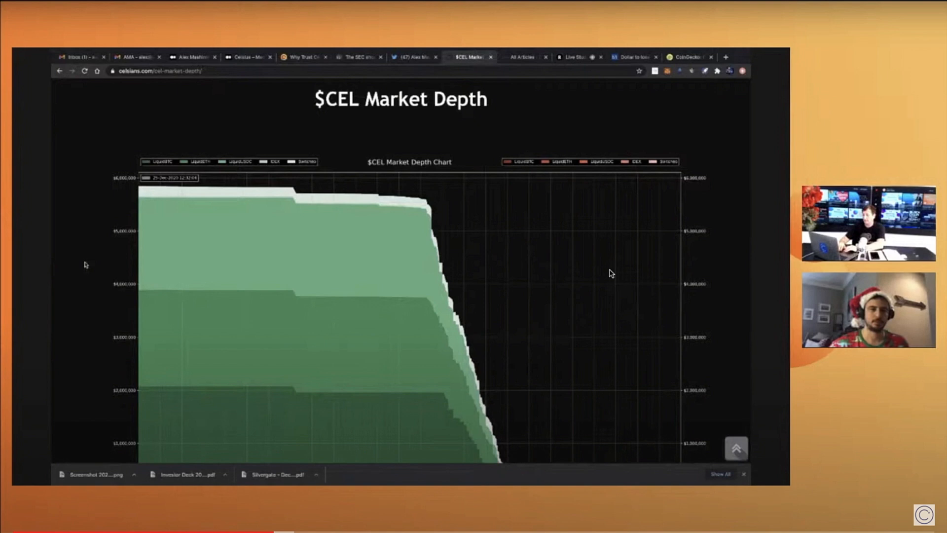
Scroll the page slightly while the video plays past the CEL market depth chart
scroll("down", 3)
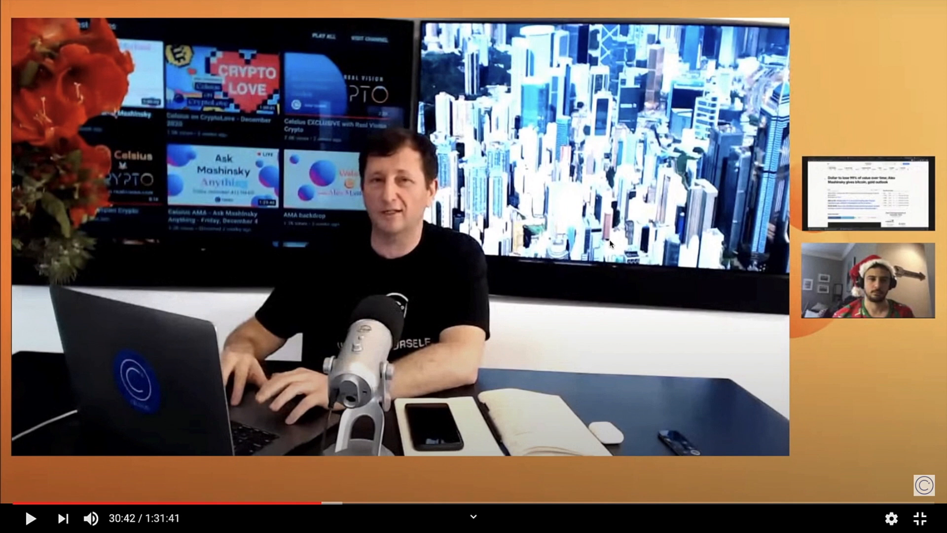
Skip ahead twice on the progress bar to 32:49, reaching the Celsius licenses page
left_click(920, 518)
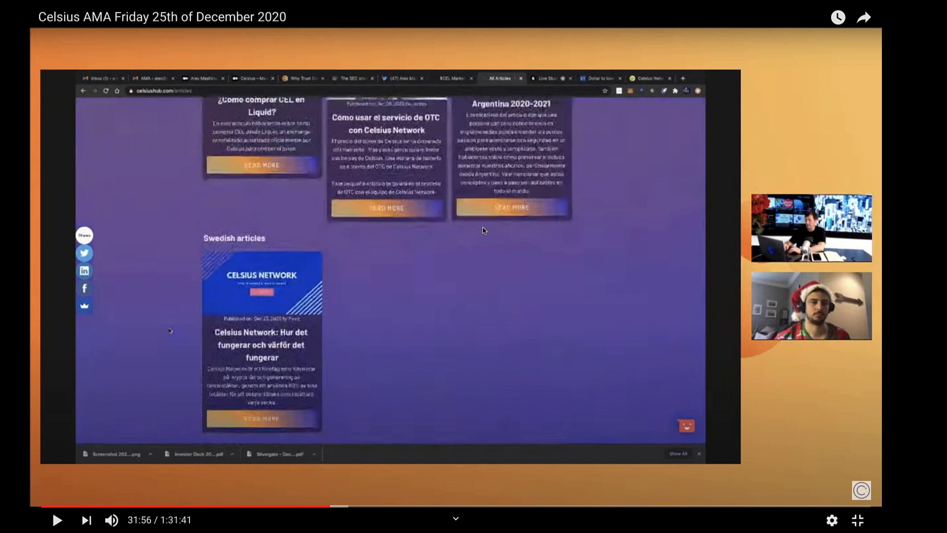
left_click(301, 78)
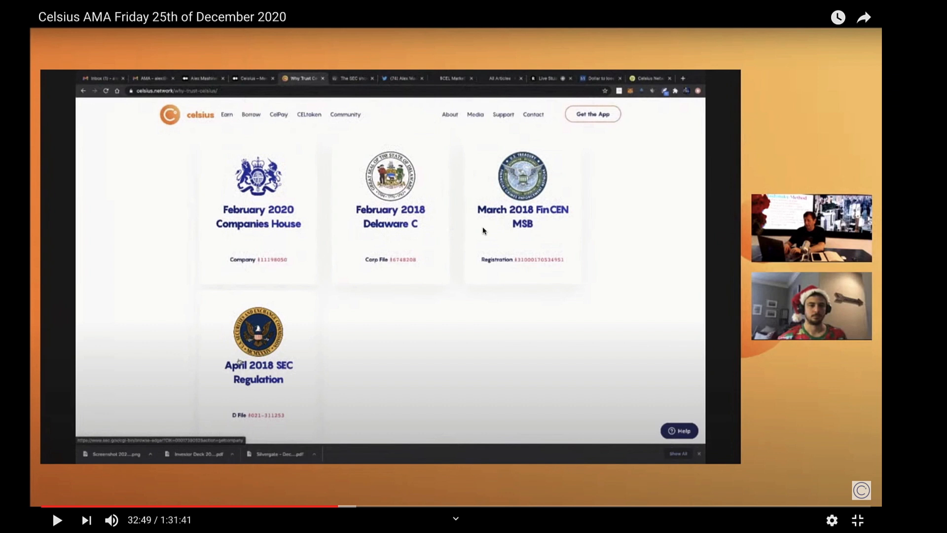